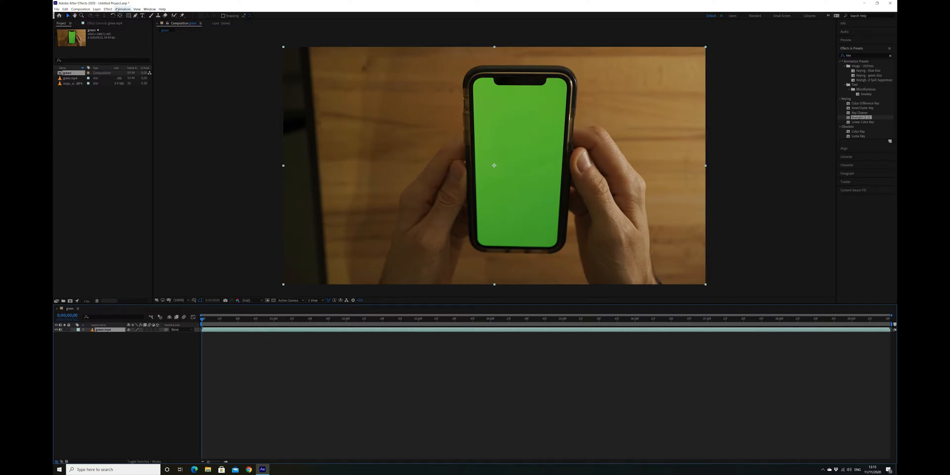
- Apply the Mocha AE effect to the green.mp4 phone footage layer
{"action": "left_click", "coordinate": [84, 15]}
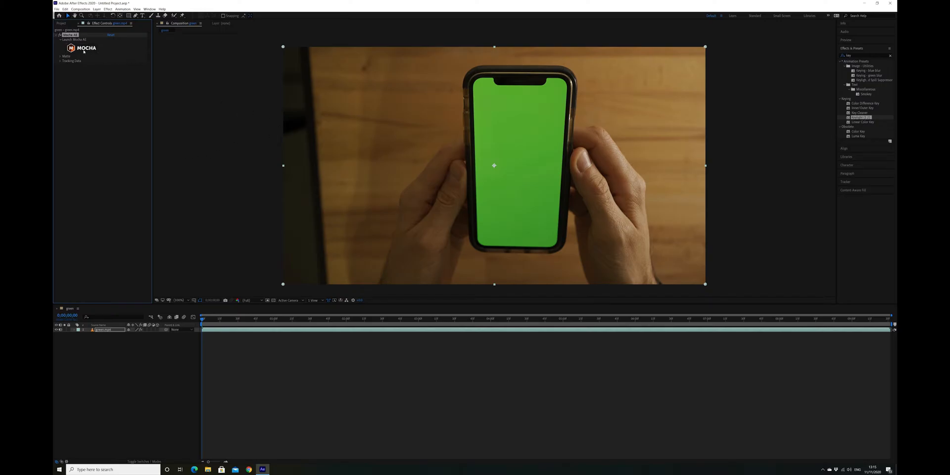
- Outline the phone with an X-spline in Mocha AE and track it forwards
{"action": "left_click", "coordinate": [79, 48]}
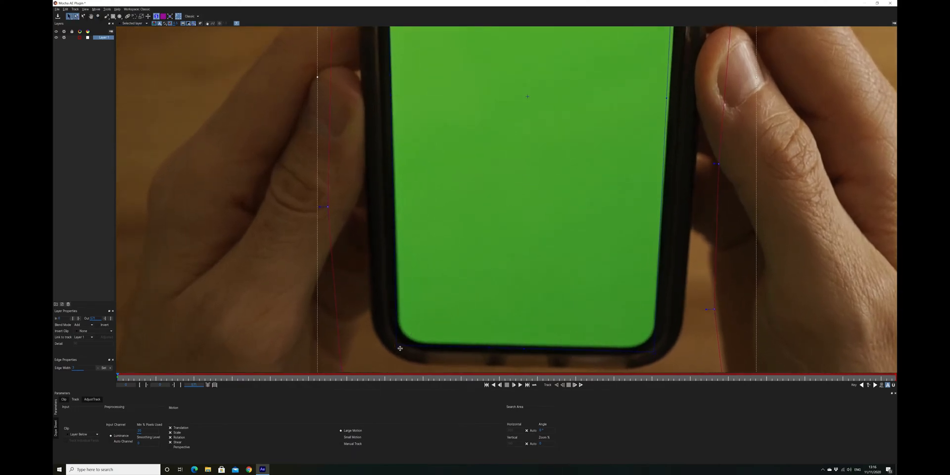
{"action": "mouse_move", "coordinate": [428, 350]}
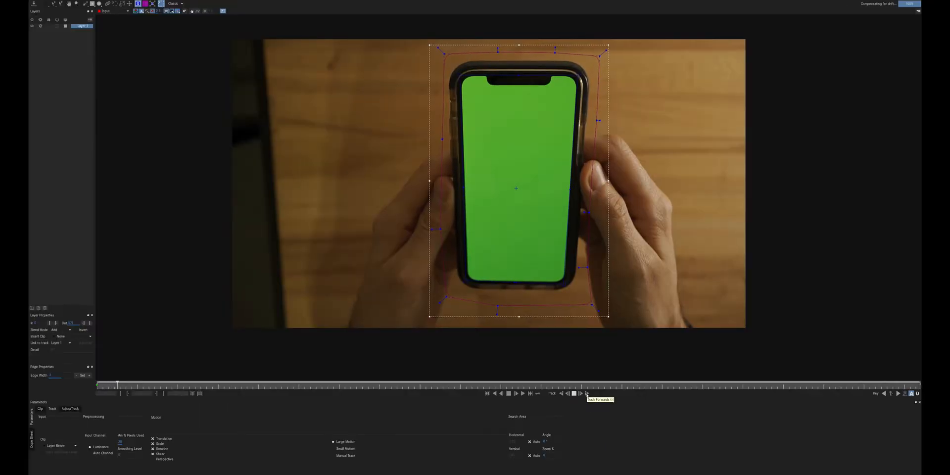
{"action": "left_click", "coordinate": [587, 393]}
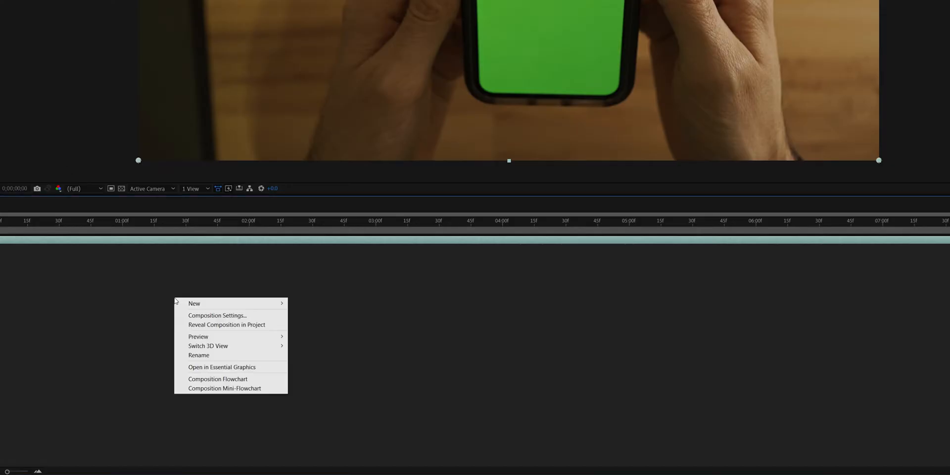
{"action": "mouse_move", "coordinate": [194, 303]}
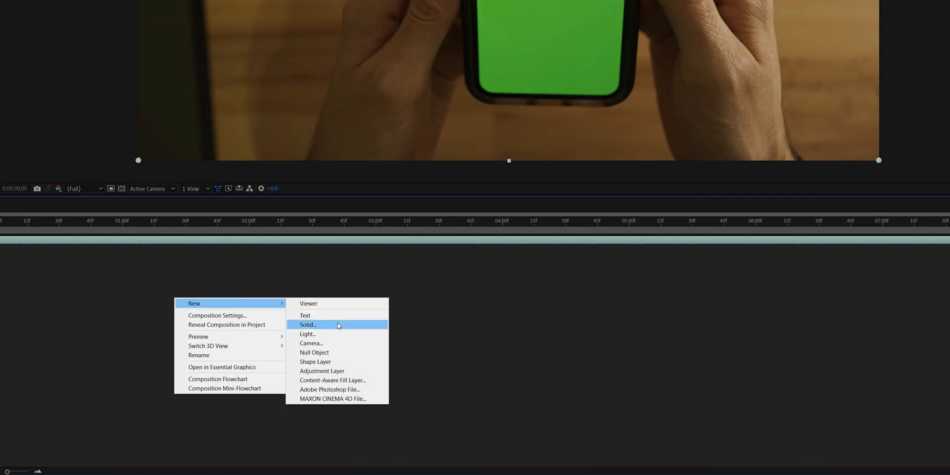
- Add a new grey solid layer to the green composition
{"action": "left_click", "coordinate": [308, 324]}
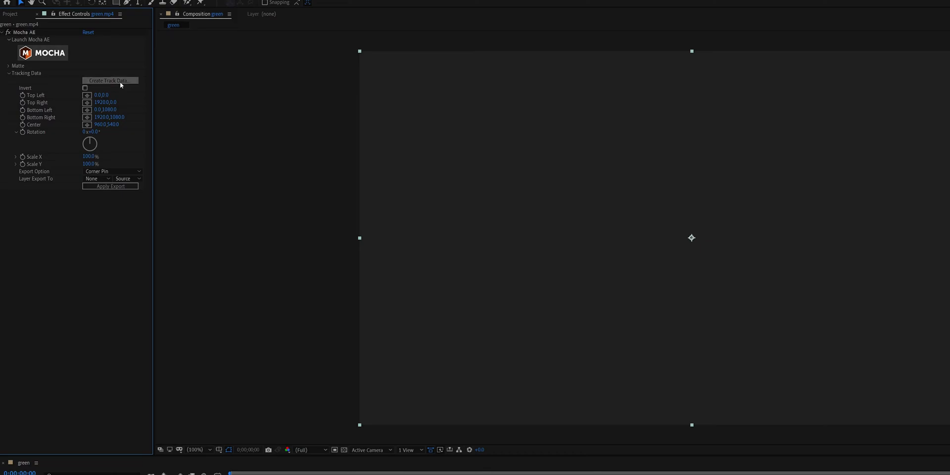
- Create Mocha track data, export it to the Screen layer, and apply the corner pin
{"action": "left_click", "coordinate": [109, 80]}
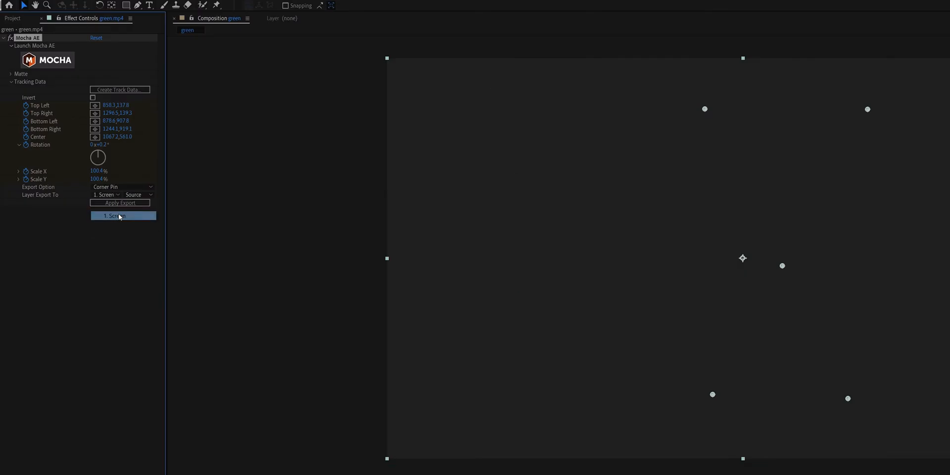
{"action": "left_click", "coordinate": [114, 217]}
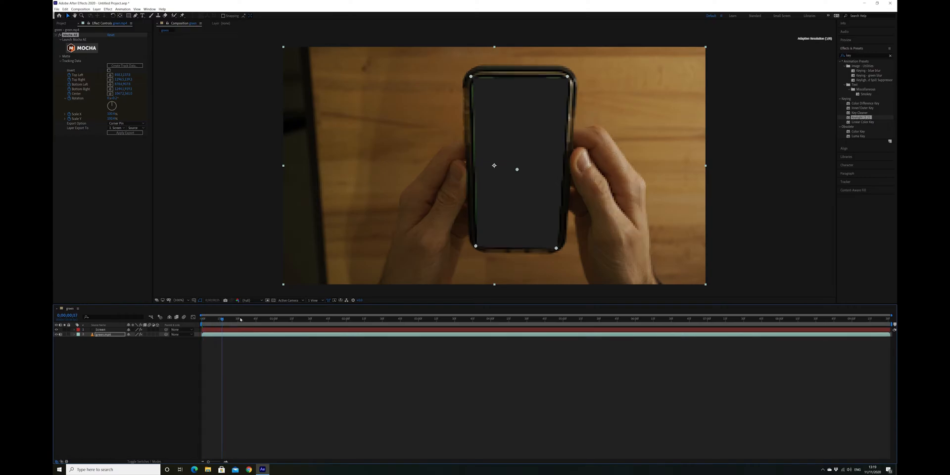
{"action": "left_click", "coordinate": [475, 318]}
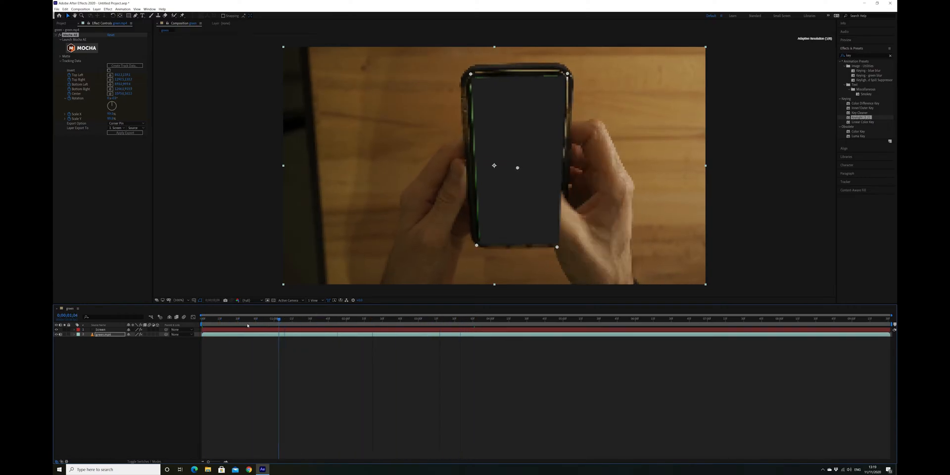
- Pre-compose the Screen solid into Screen Comp 1
{"action": "right_click", "coordinate": [101, 330]}
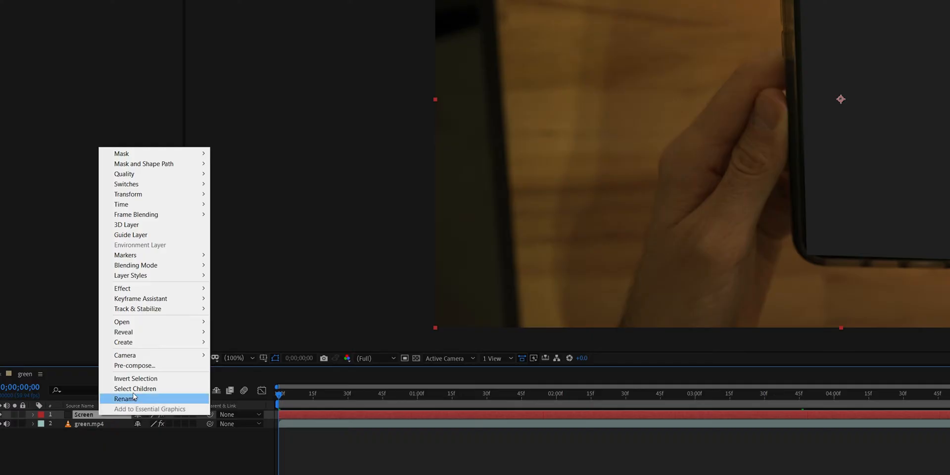
{"action": "mouse_move", "coordinate": [144, 355]}
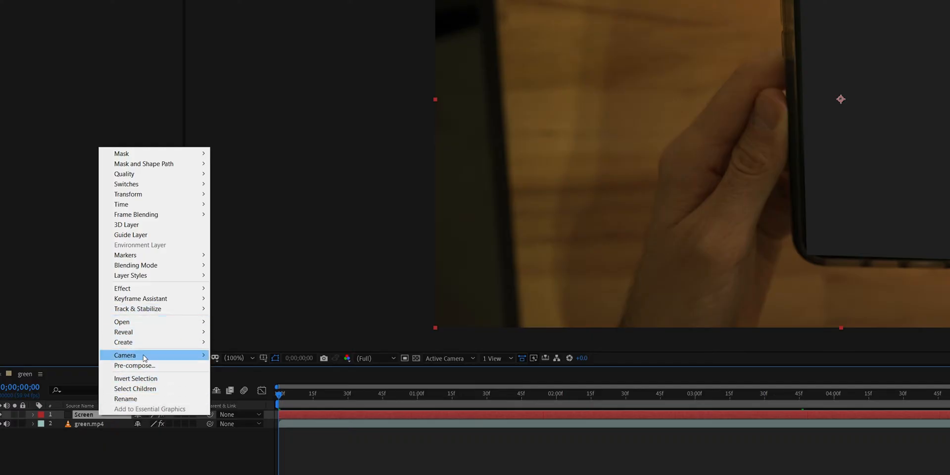
{"action": "left_click", "coordinate": [135, 365]}
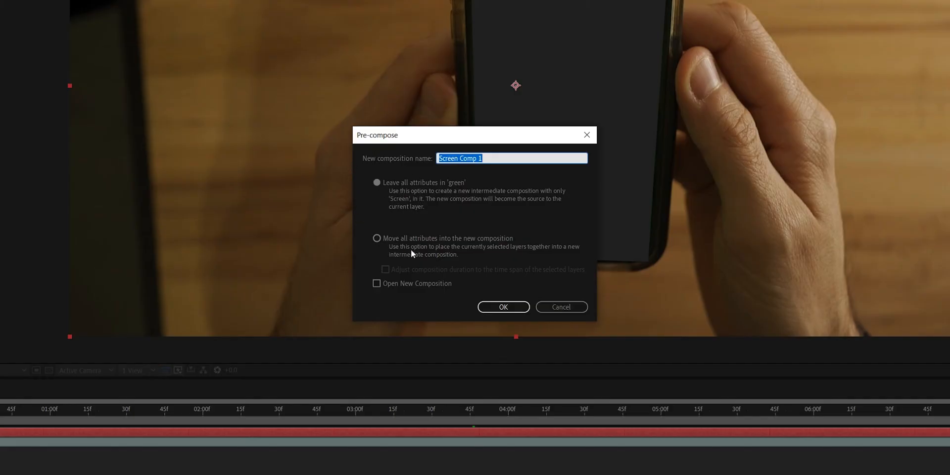
{"action": "left_click", "coordinate": [503, 307]}
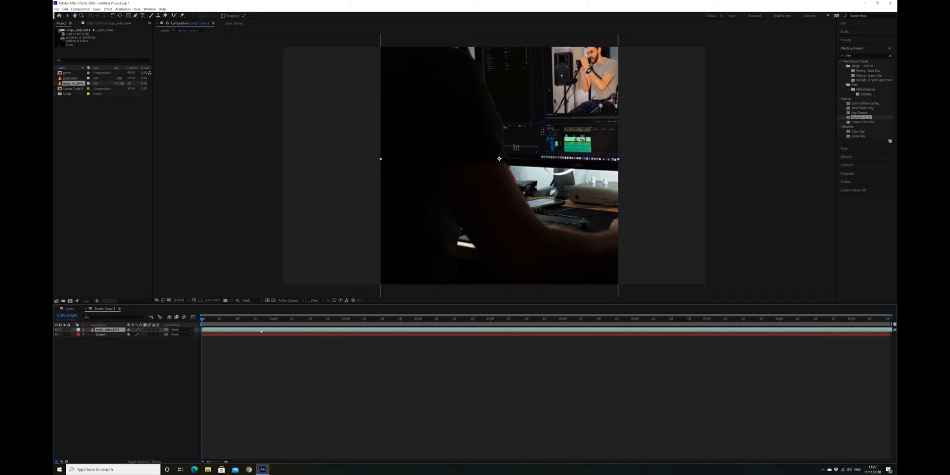
- Fit the mojo_video clip to the frame above the Screen solid
{"action": "right_click", "coordinate": [110, 329]}
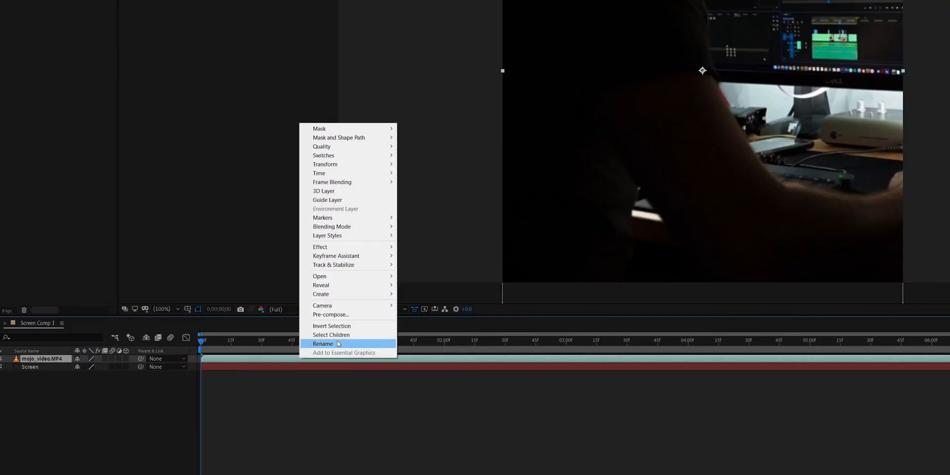
{"action": "mouse_move", "coordinate": [324, 164]}
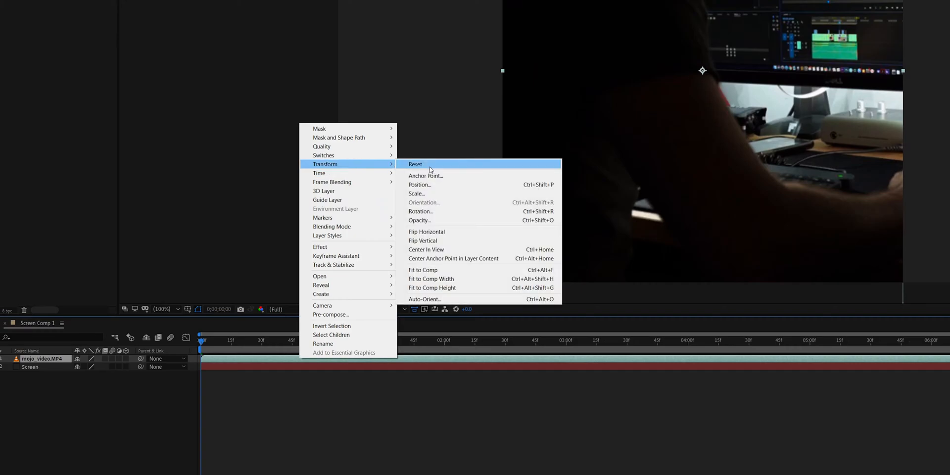
{"action": "left_click", "coordinate": [416, 165]}
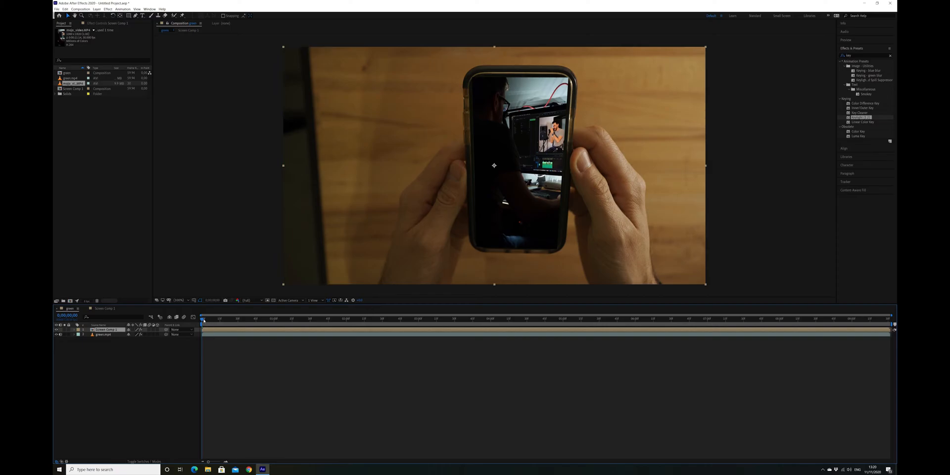
- Scrub the green composition timeline to preview the clip inside the phone screen
{"action": "left_click", "coordinate": [368, 318]}
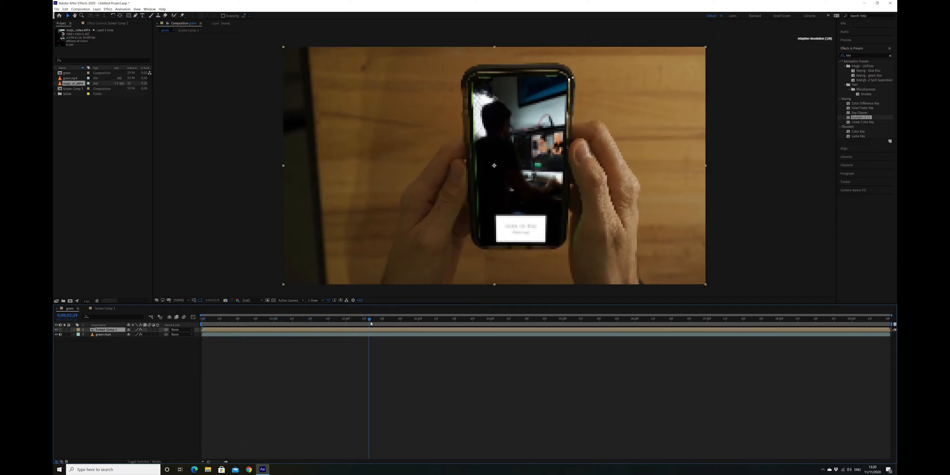